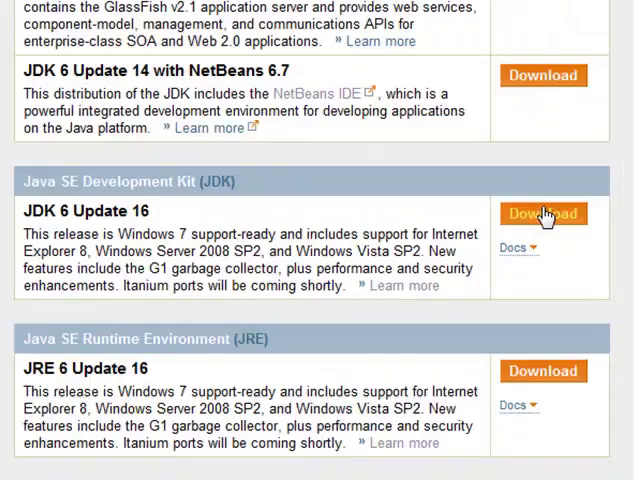
- Open the Java SE Development Kit 6u16 download page via its Download button
left_click(541, 213)
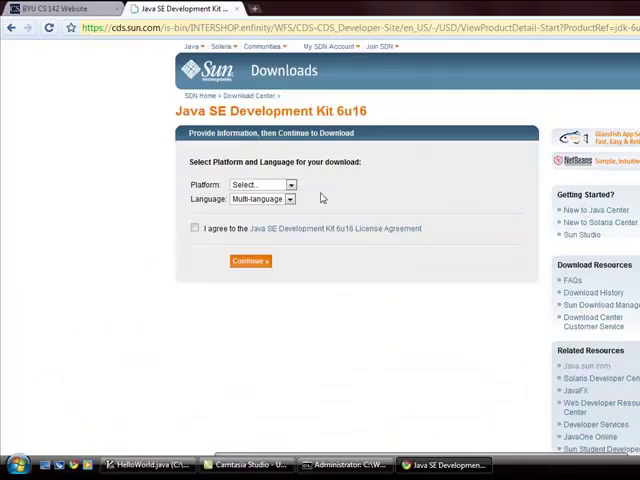
left_click(250, 261)
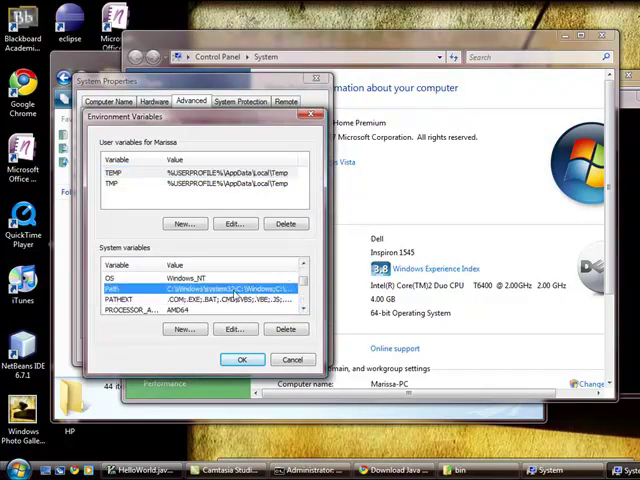
- Open the Edit System Variable dialog for the Path system variable
left_click(234, 329)
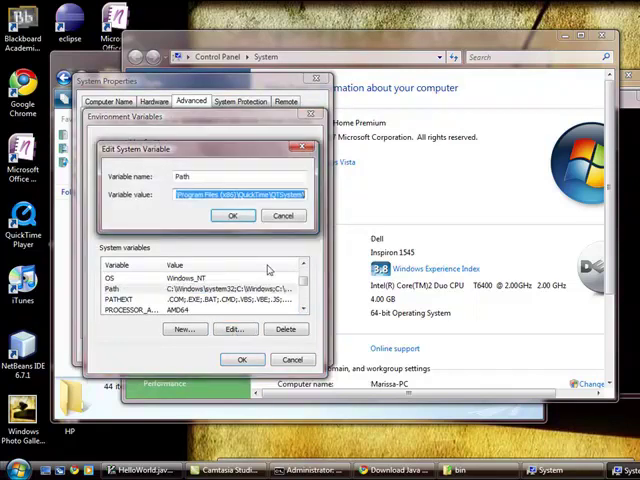